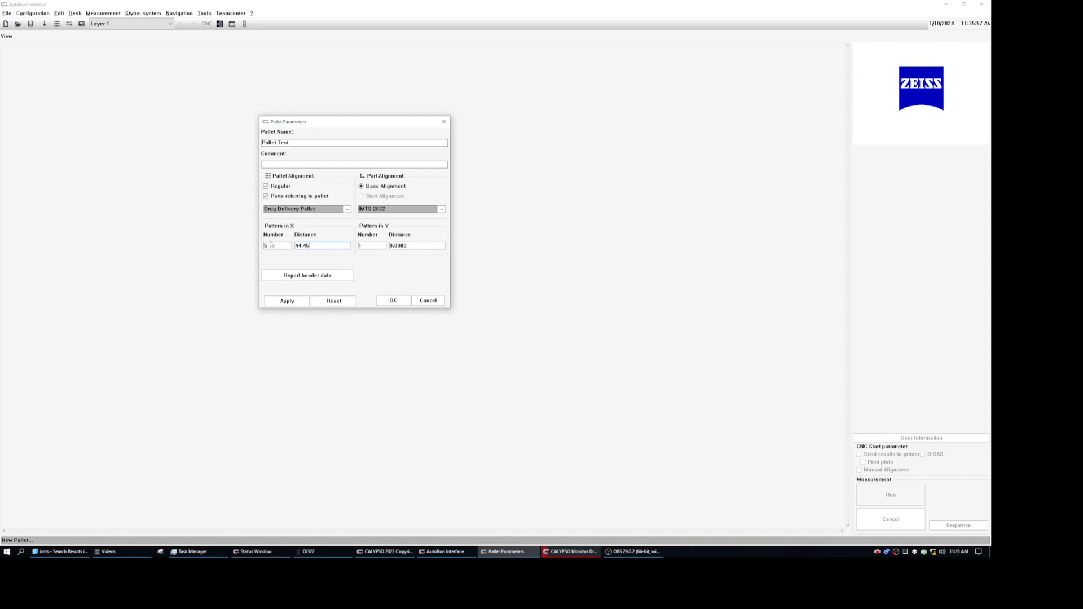
Step: Name the pallet 'Pallet Test' with a regular pattern of 5 positions in X
left_click(392, 300)
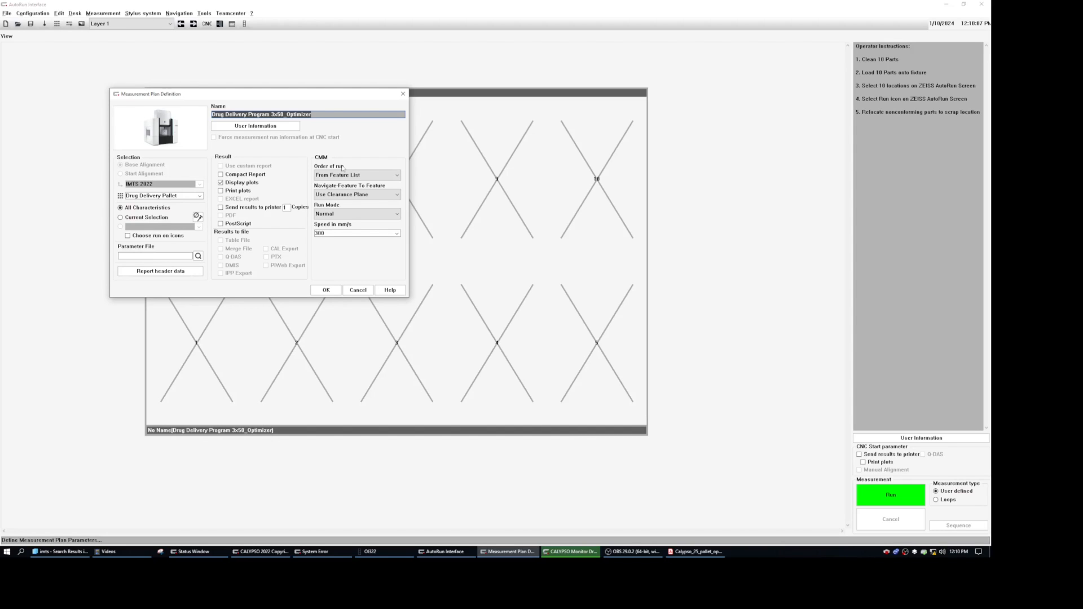
Step: Assign Drug Delivery Program 3x50_Optimizer to the first pallet position and confirm
left_click(325, 290)
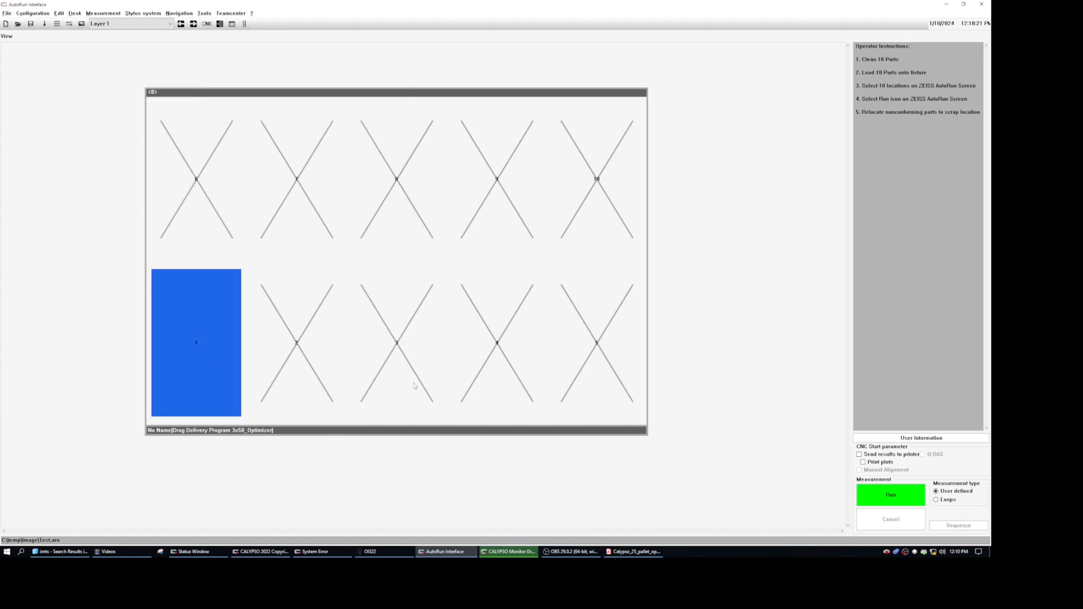